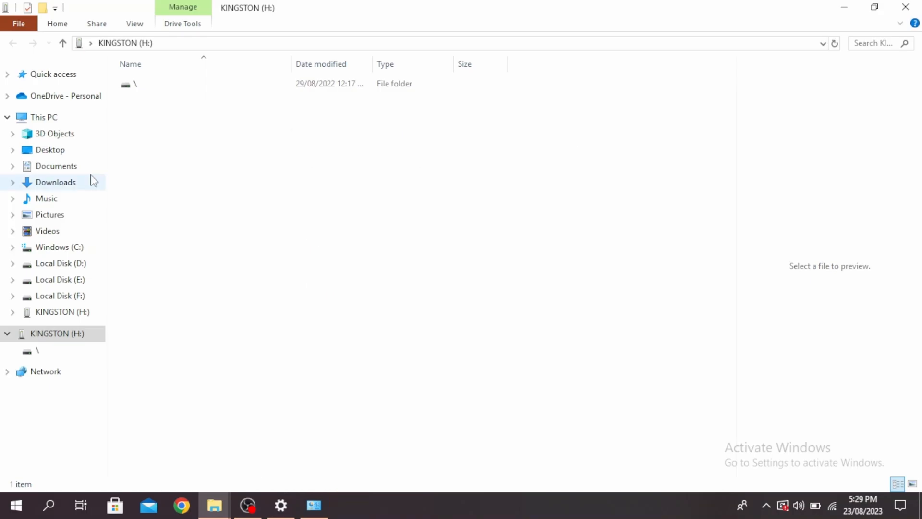
Go to This PC and open the KINGSTON (H:) pendrive under Devices and drives.
click(38, 117)
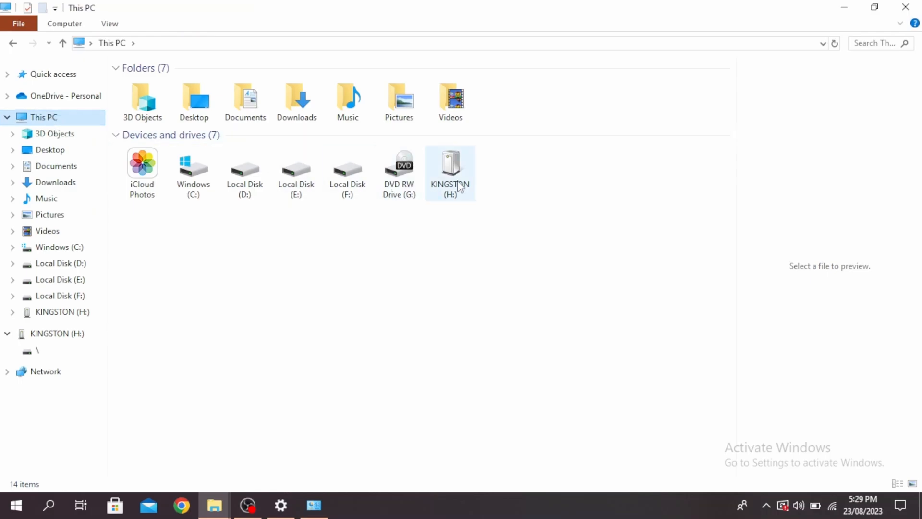
double_click(449, 168)
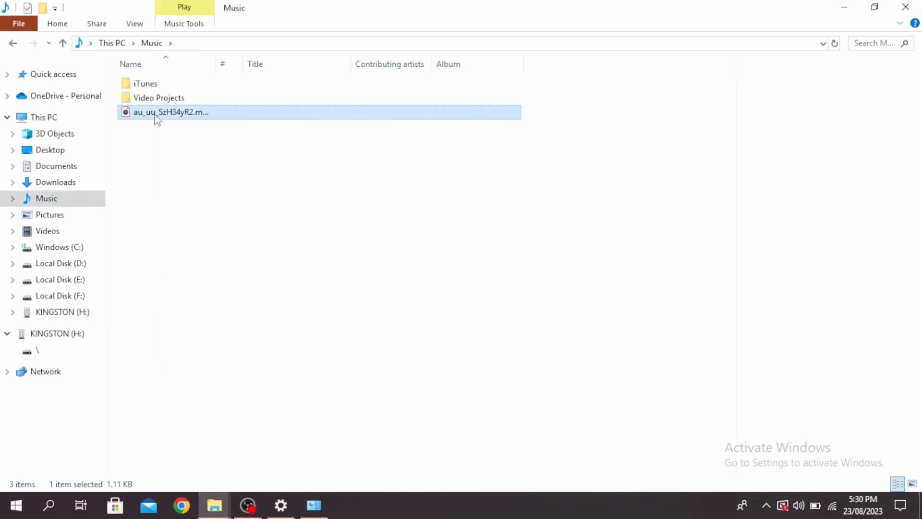
Copy the MP3 file in the Music folder via its context menu.
right_click(158, 112)
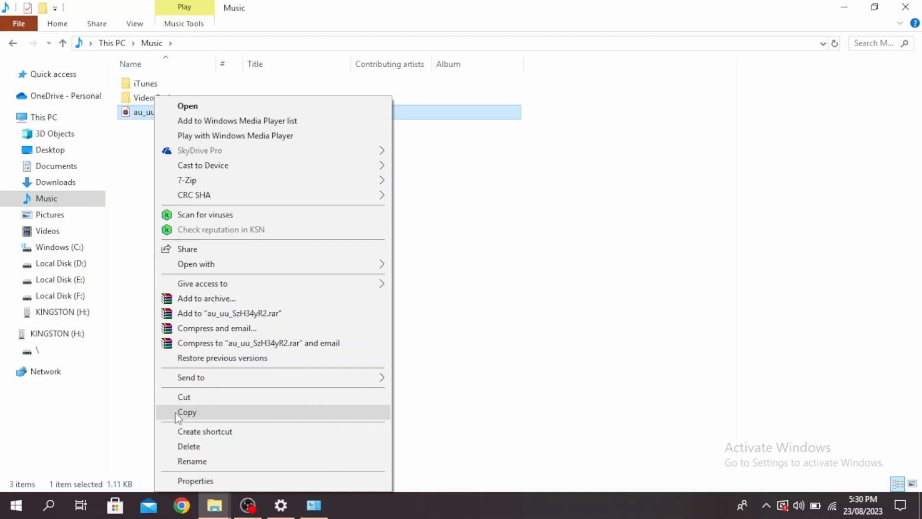
click(187, 412)
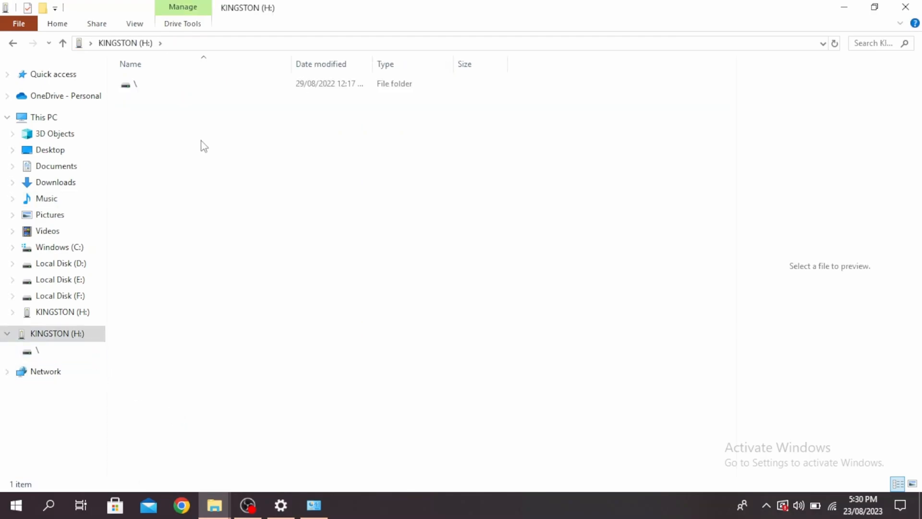
Paste au_uu_SzH34yR2.mp3 into an empty area of the KINGSTON (H:) file list.
right_click(204, 146)
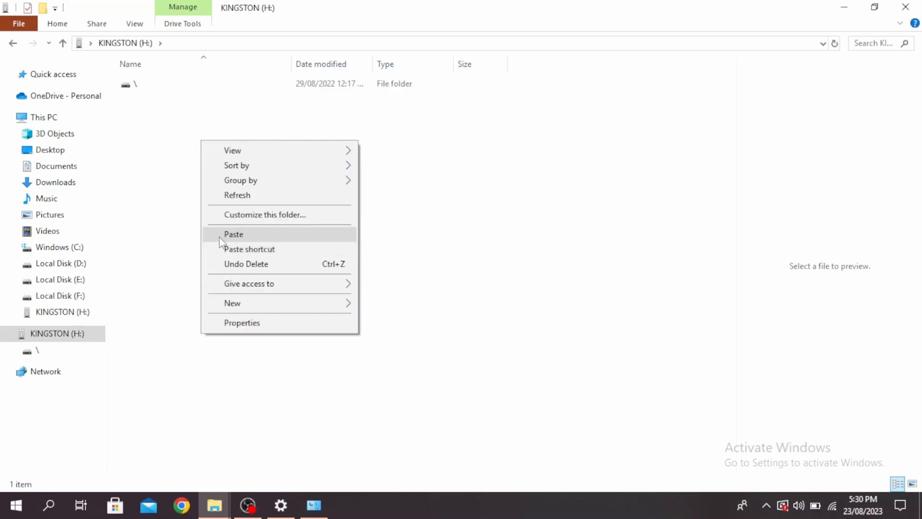
click(233, 234)
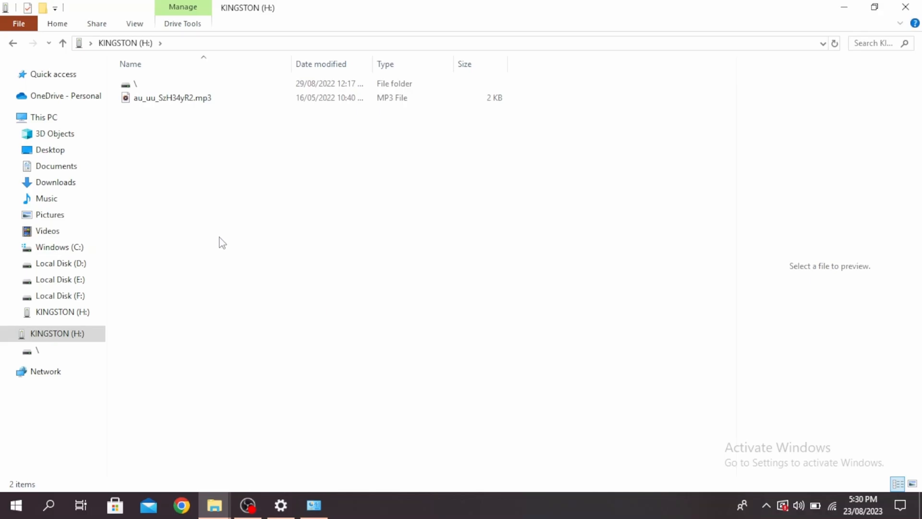
click(174, 98)
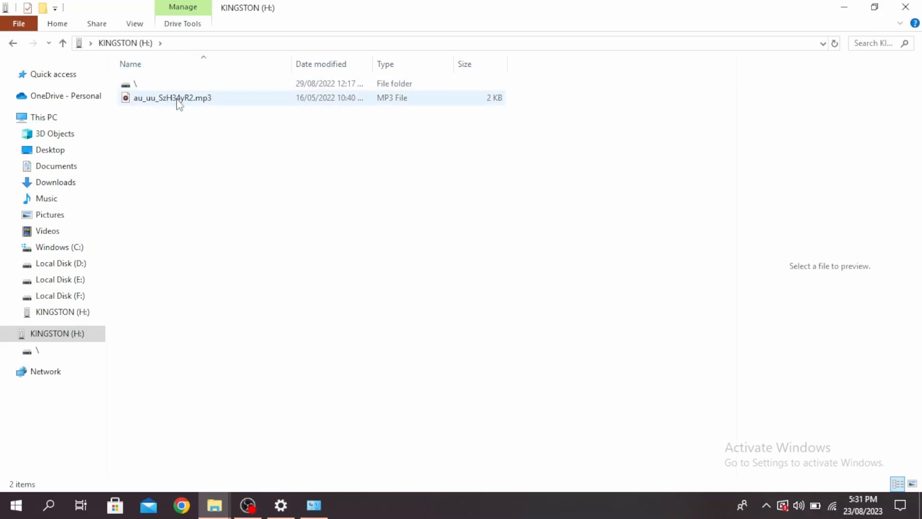